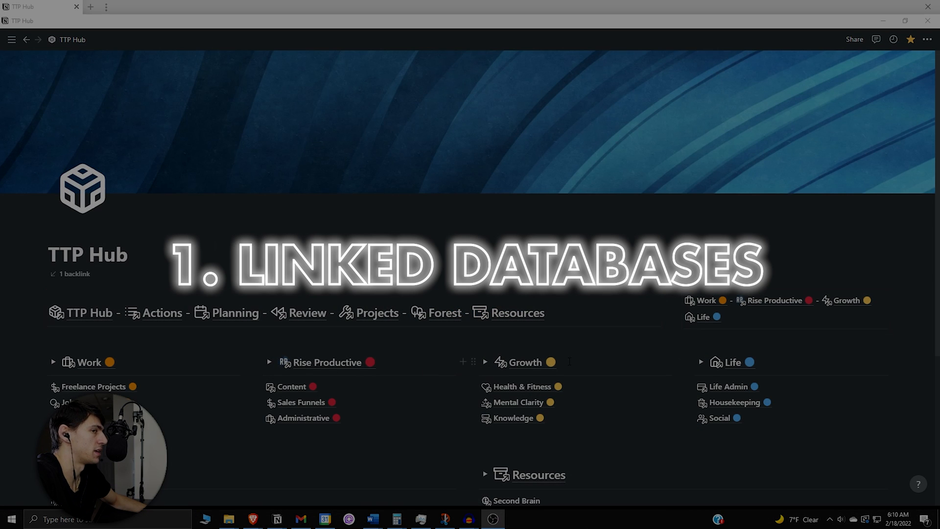
Step: Open The Earth page from TTP Hub, then its Alignment database
scroll("down", 3)
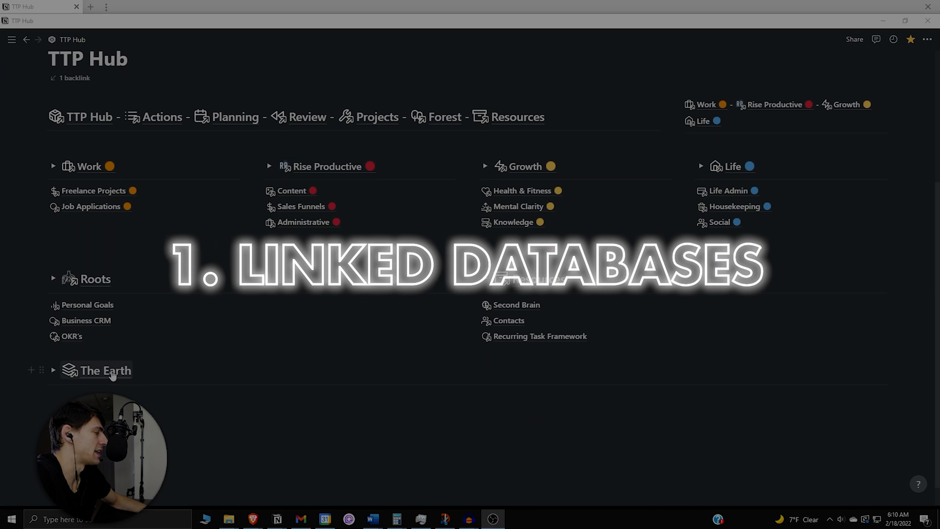
left_click(106, 370)
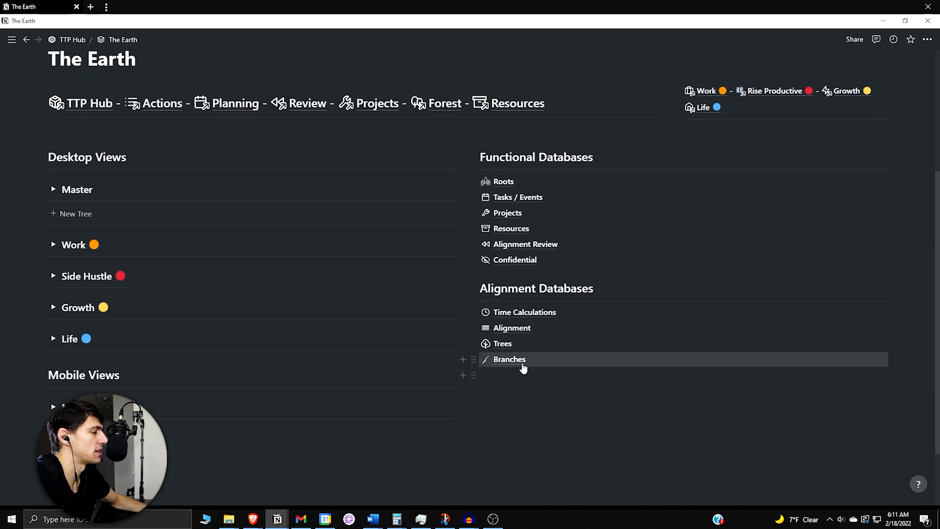
left_click(511, 328)
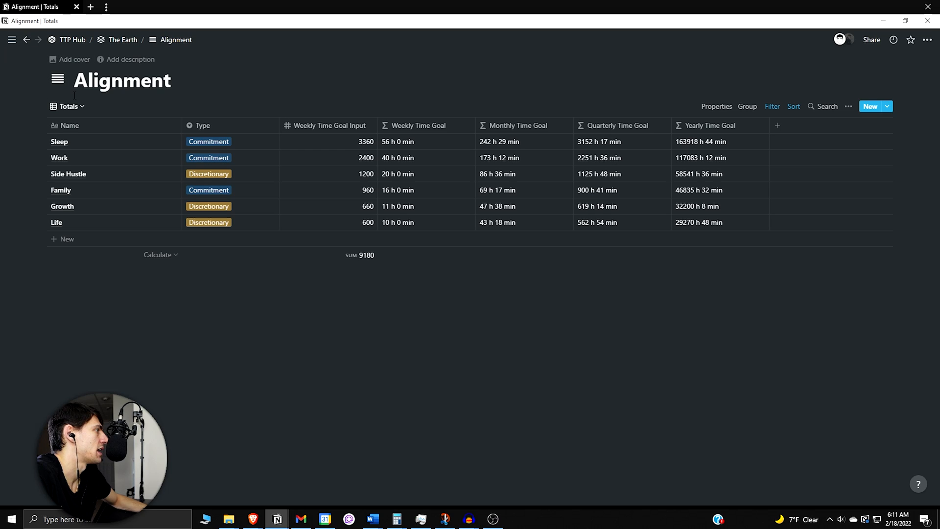
Step: Check the Alignment database's saved views, then return to The Earth page
left_click(68, 107)
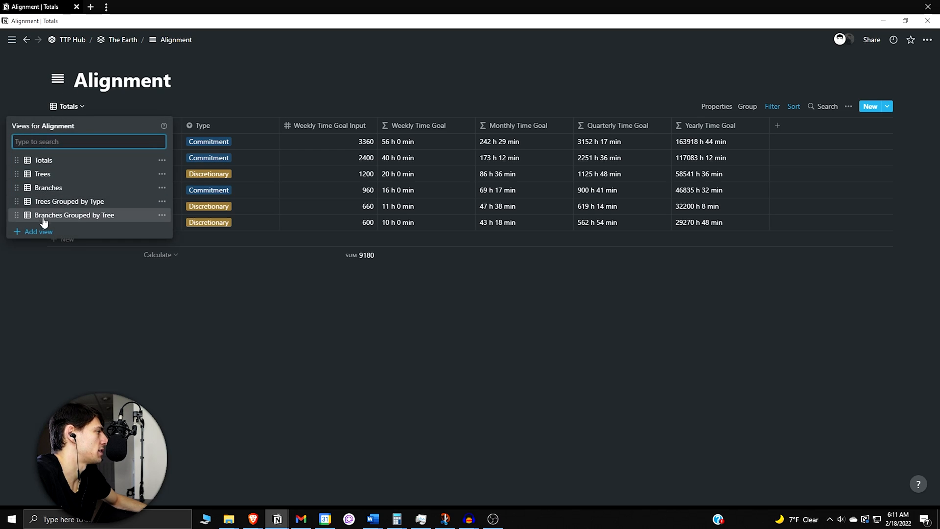
left_click(27, 40)
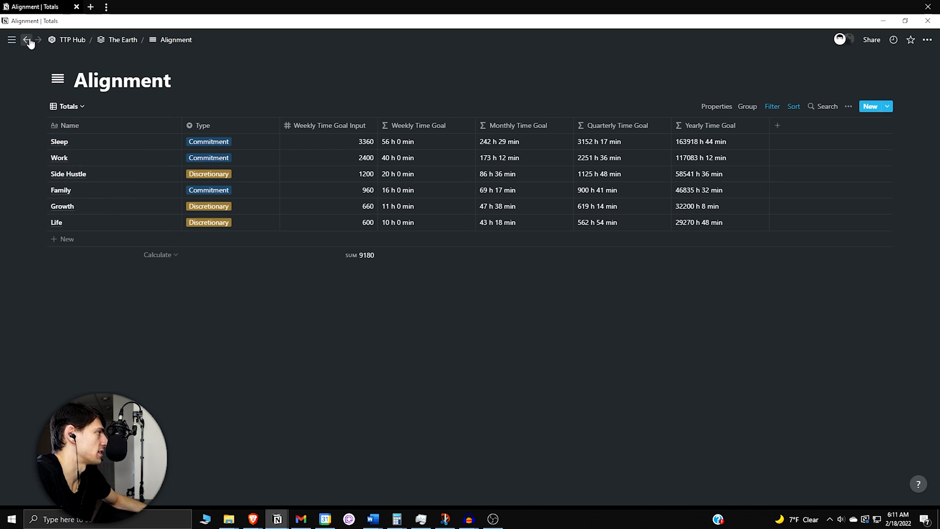
left_click(27, 39)
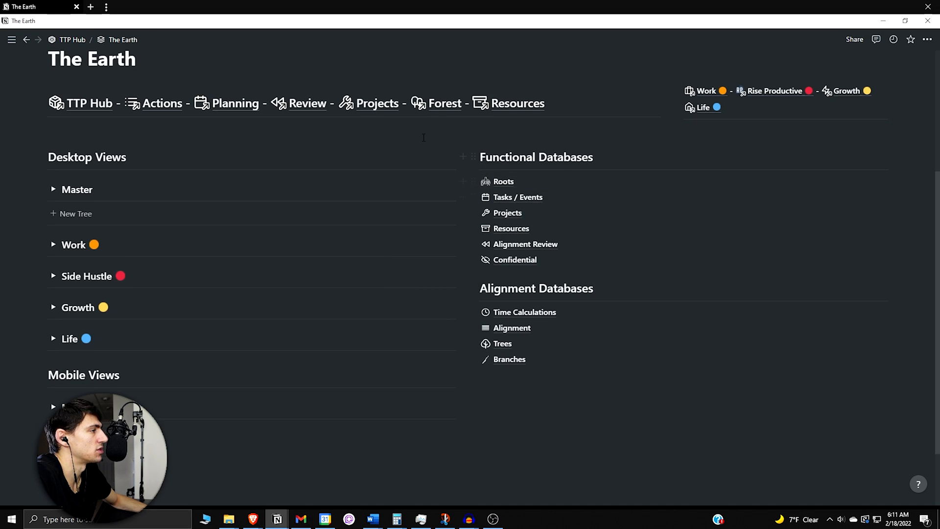
Step: On the Forest page, expand My Alignment and view the linked Alignment table's views
left_click(445, 104)
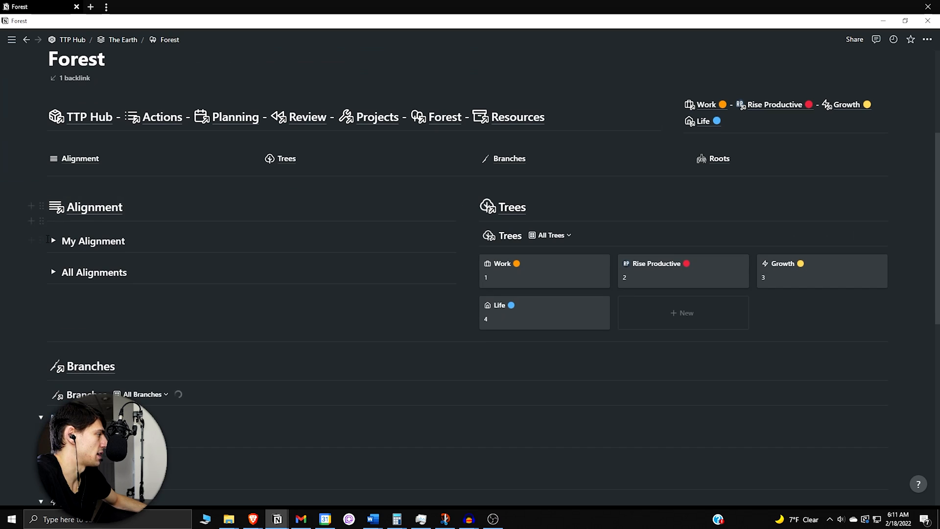
left_click(53, 207)
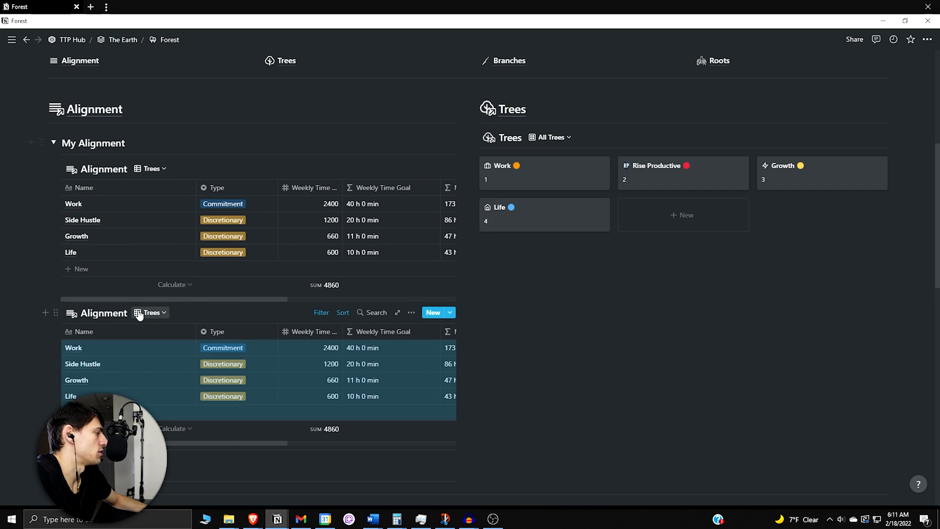
left_click(320, 313)
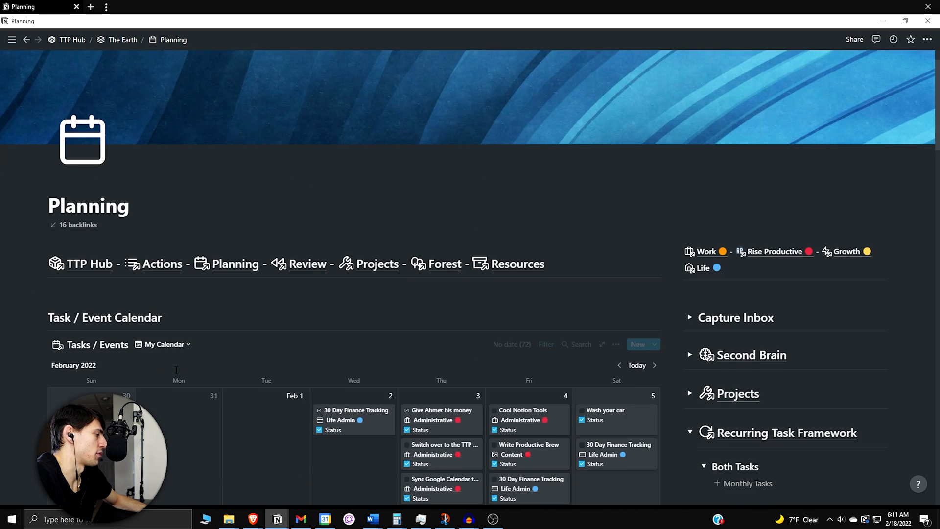
scroll("down", 3)
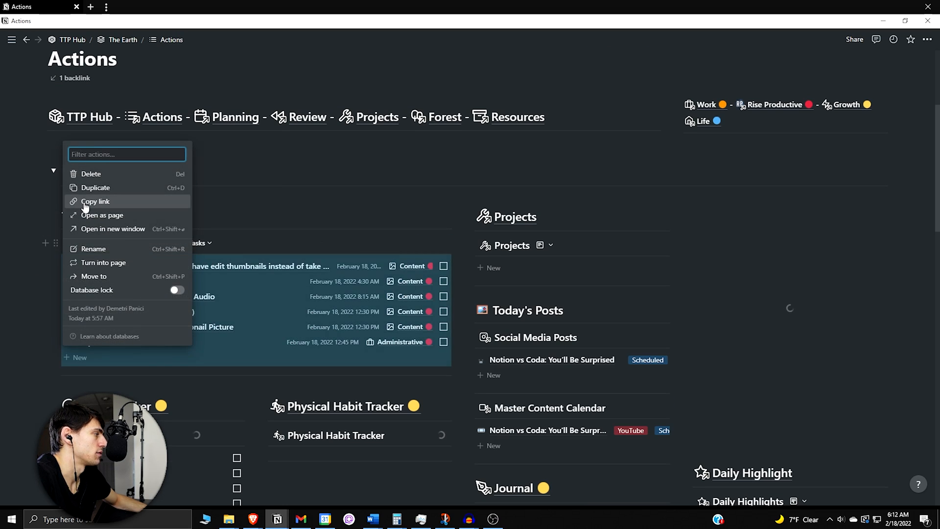
Step: Copy the link to the Today's Tasks database on the Actions page
left_click(96, 200)
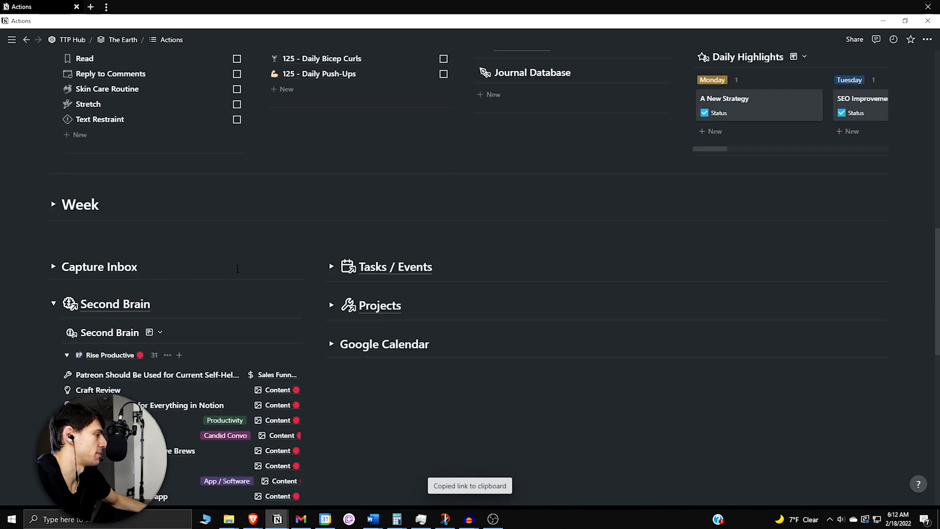
scroll("down", 3)
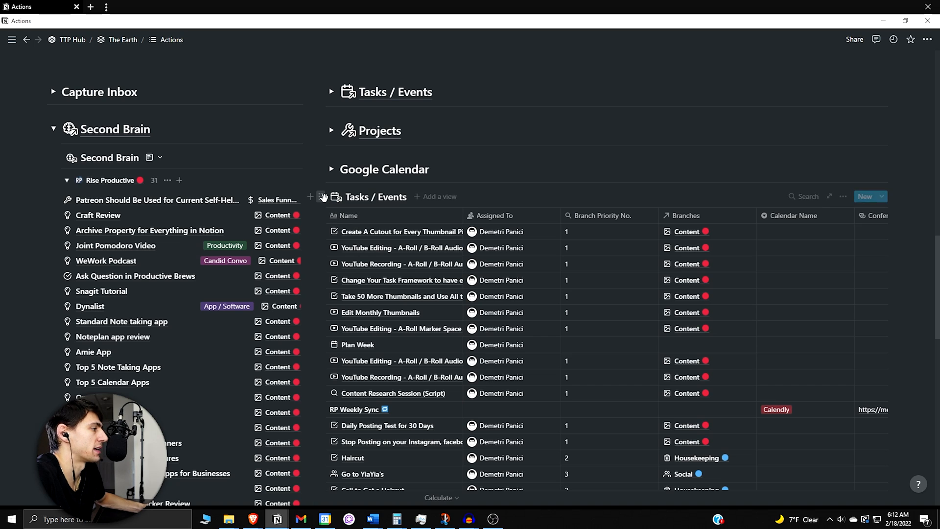
left_click(321, 195)
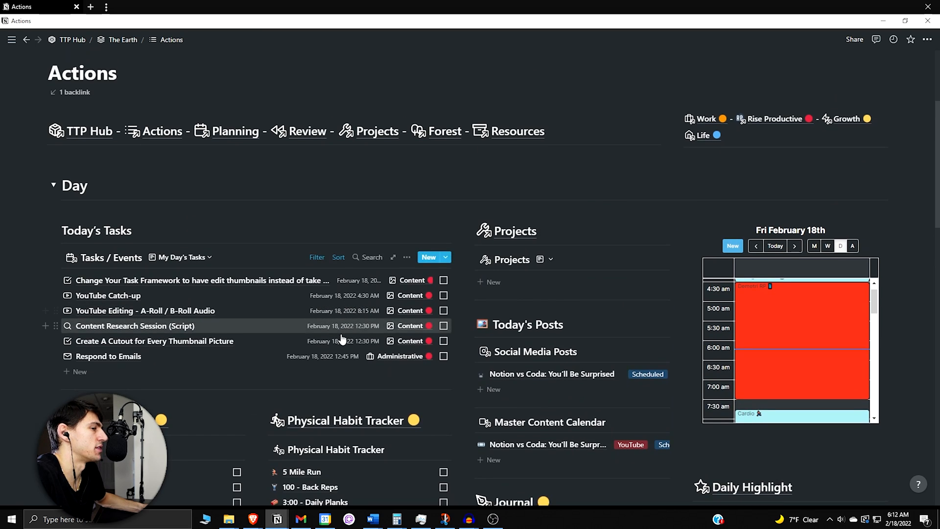
left_click(11, 40)
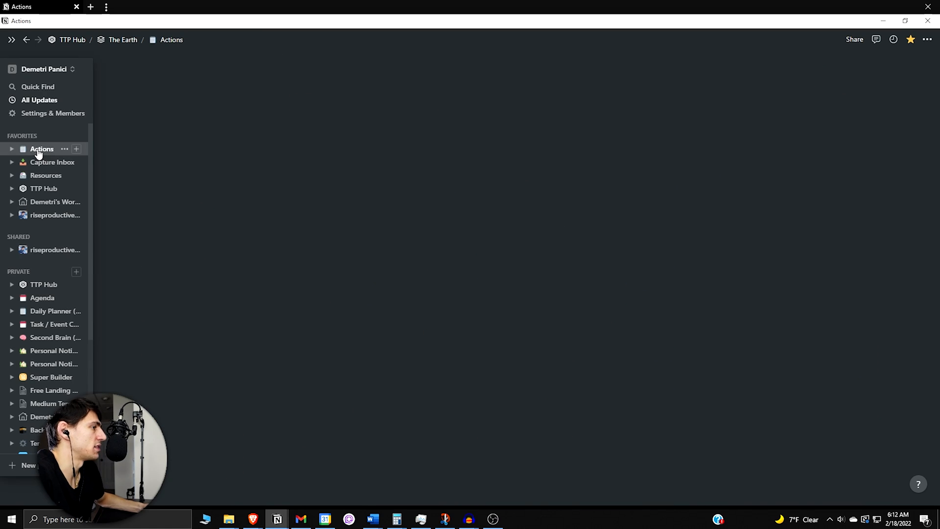
left_click(41, 148)
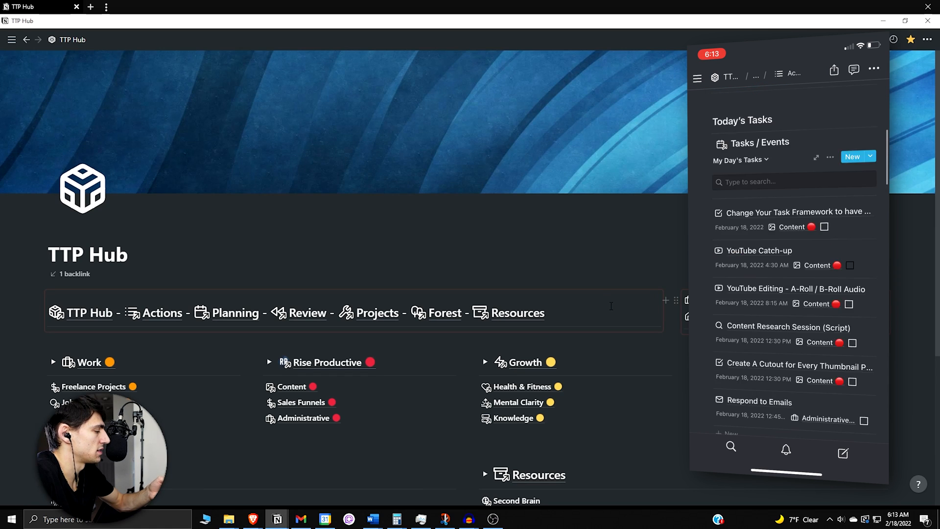
scroll("down", 3)
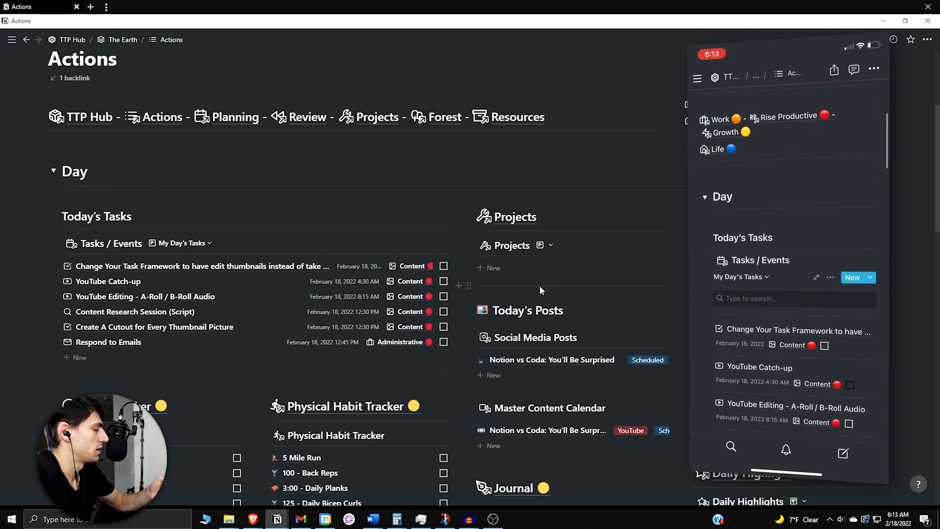
scroll("up", 3)
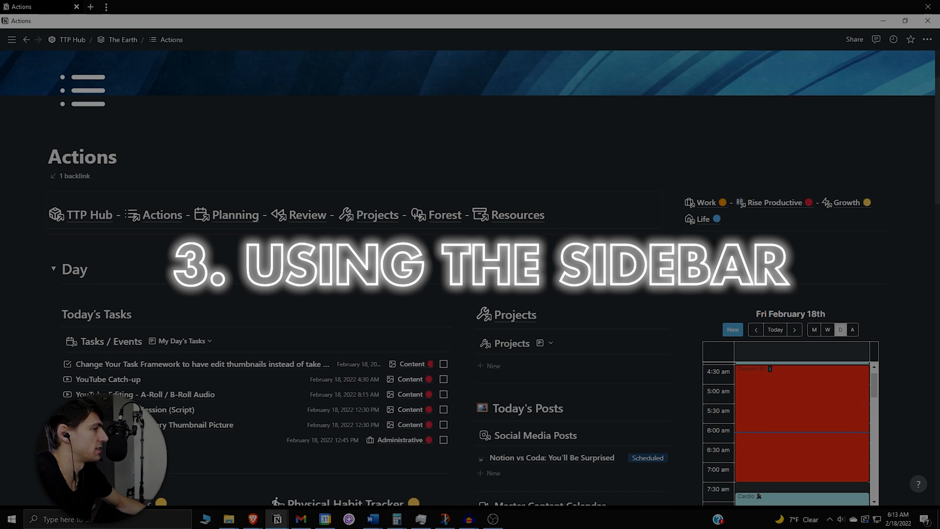
mouse_move(671, 168)
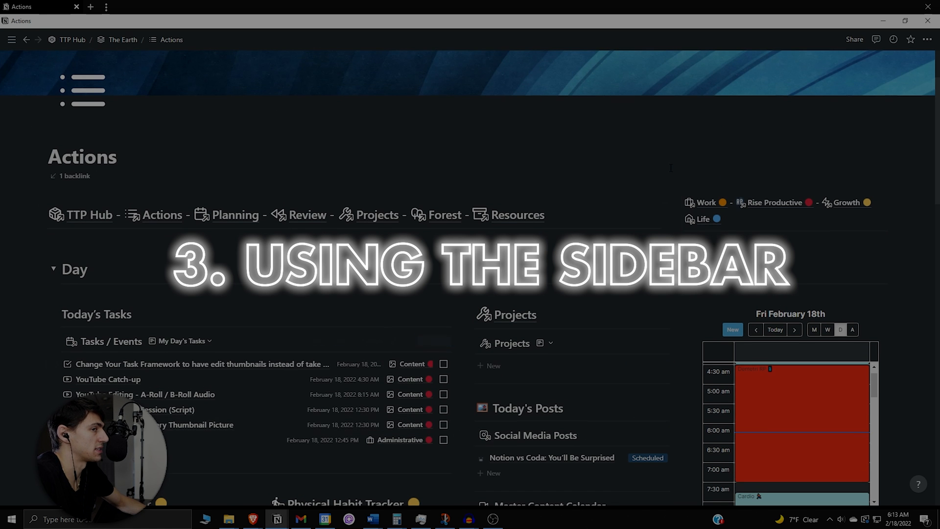
left_click(10, 40)
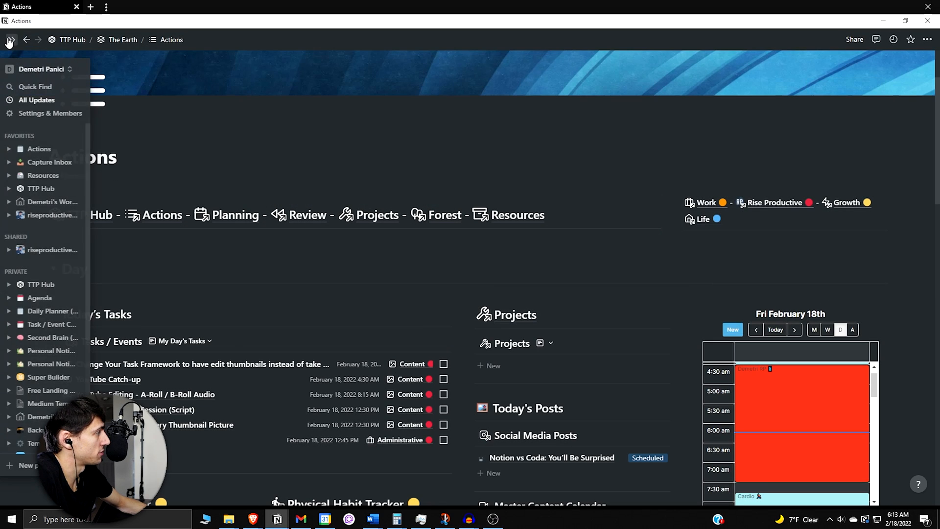
left_click(10, 41)
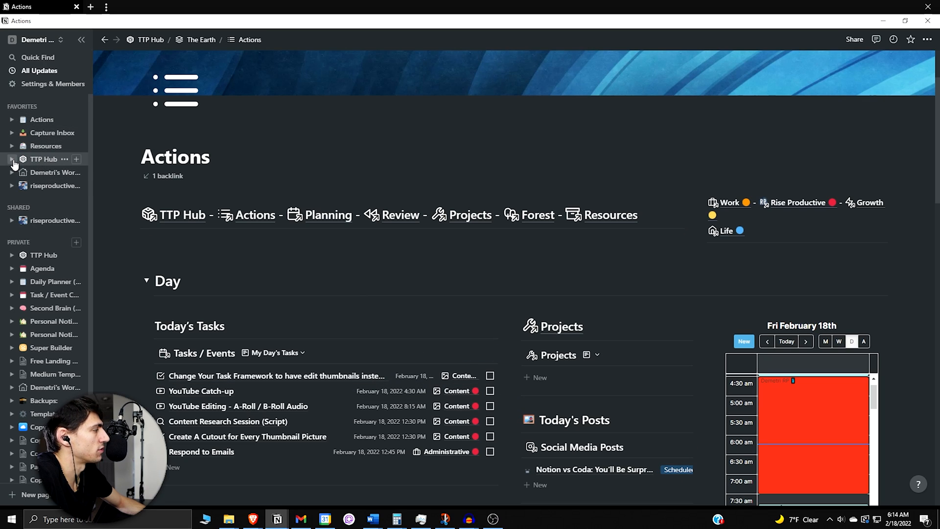
left_click(12, 158)
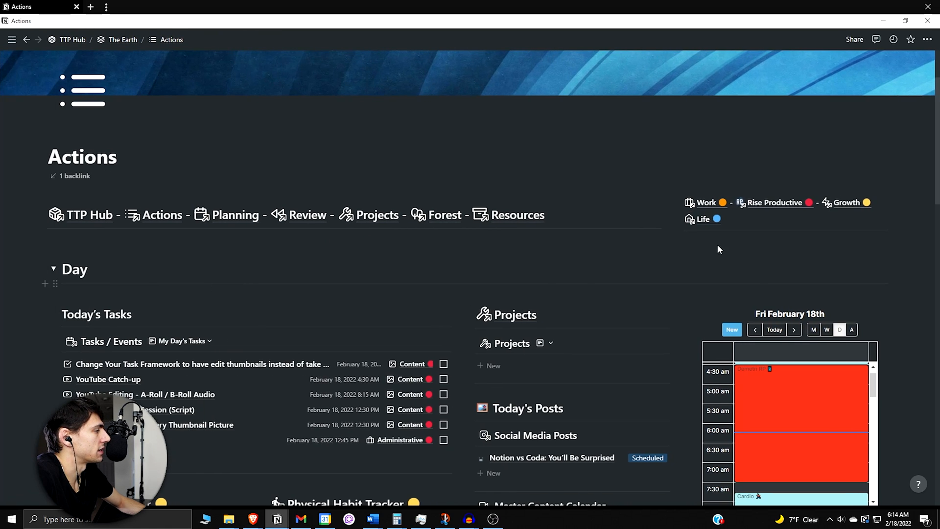
scroll("down", 3)
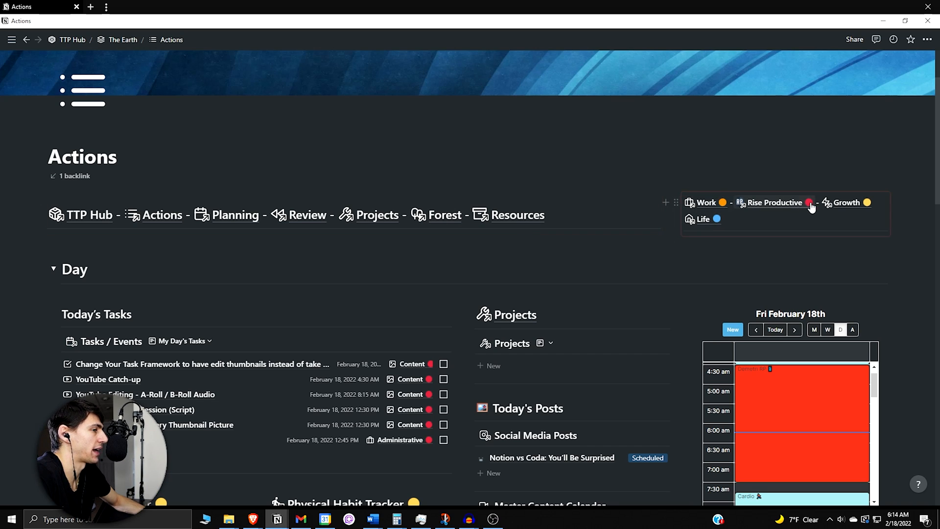
mouse_move(731, 166)
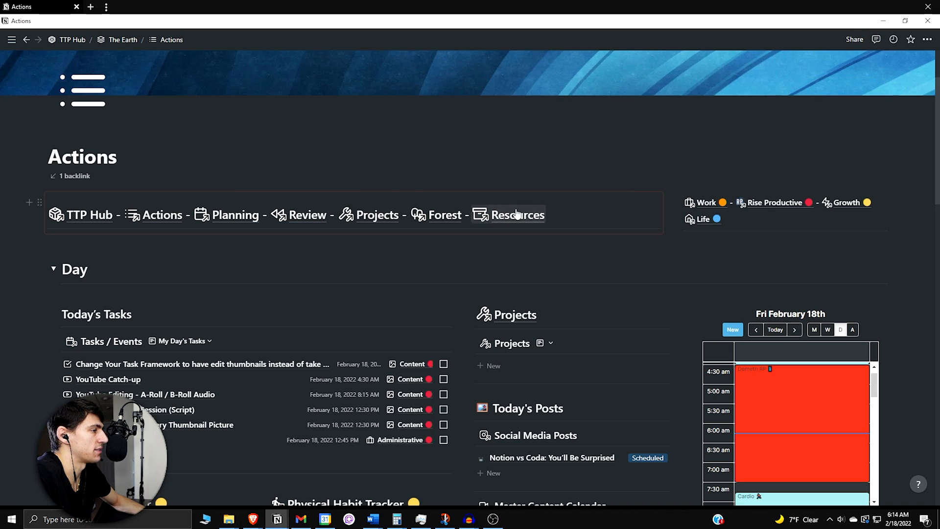
left_click(853, 39)
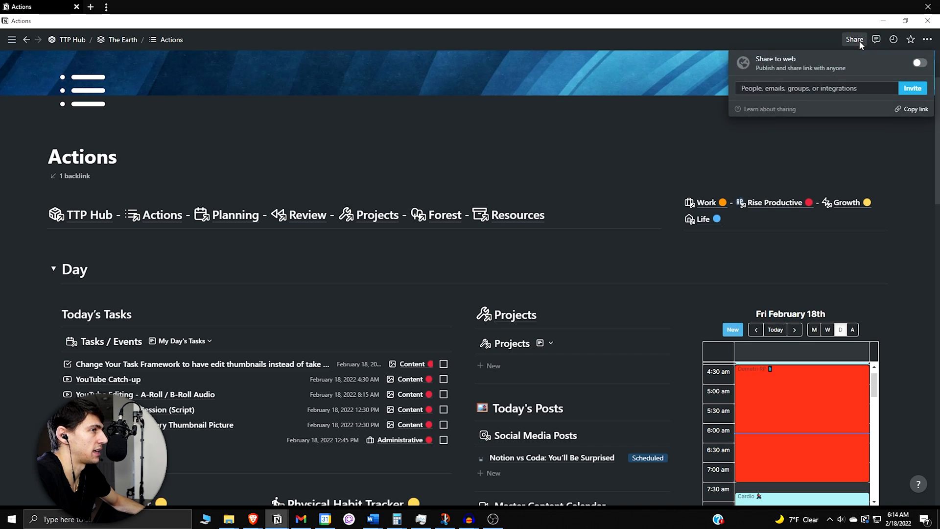
left_click(915, 109)
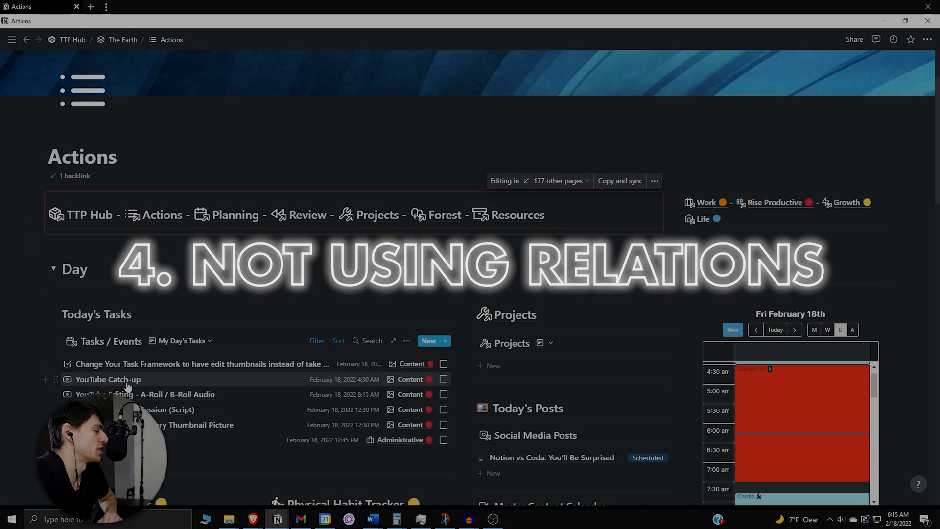
Step: Set the YouTube Catch-up task's Task / Event Type to Root Task
left_click(108, 378)
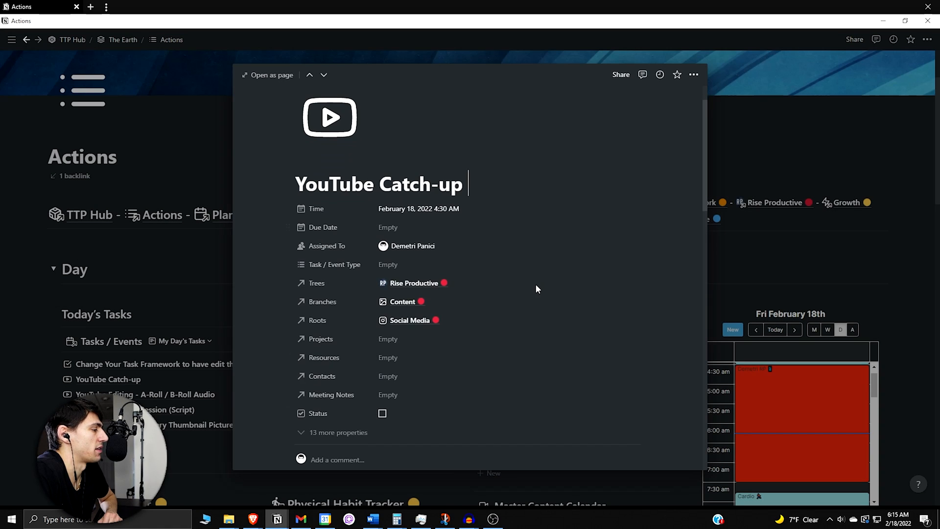
left_click(333, 264)
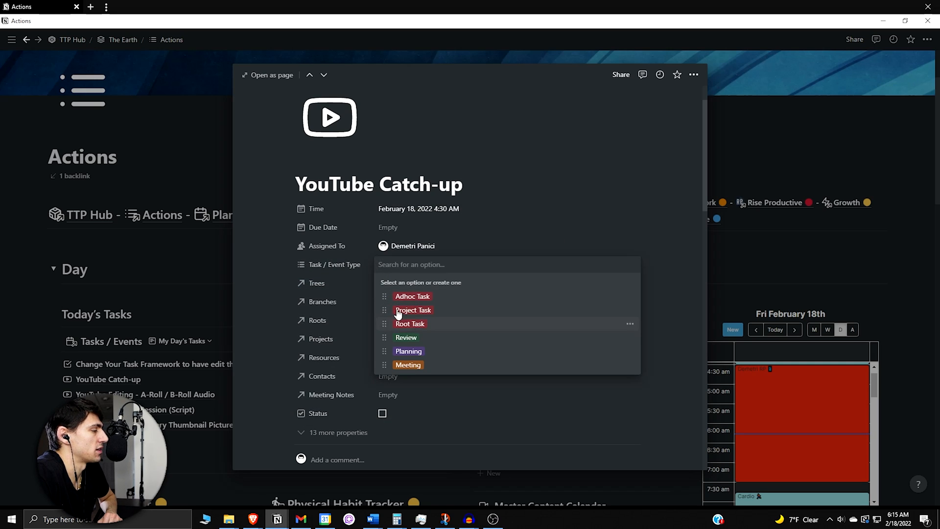
left_click(409, 323)
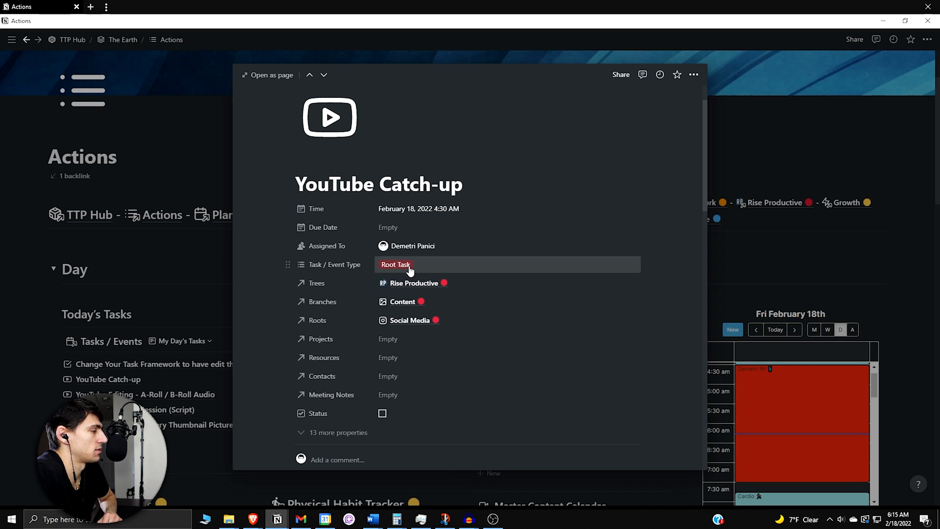
mouse_move(315, 283)
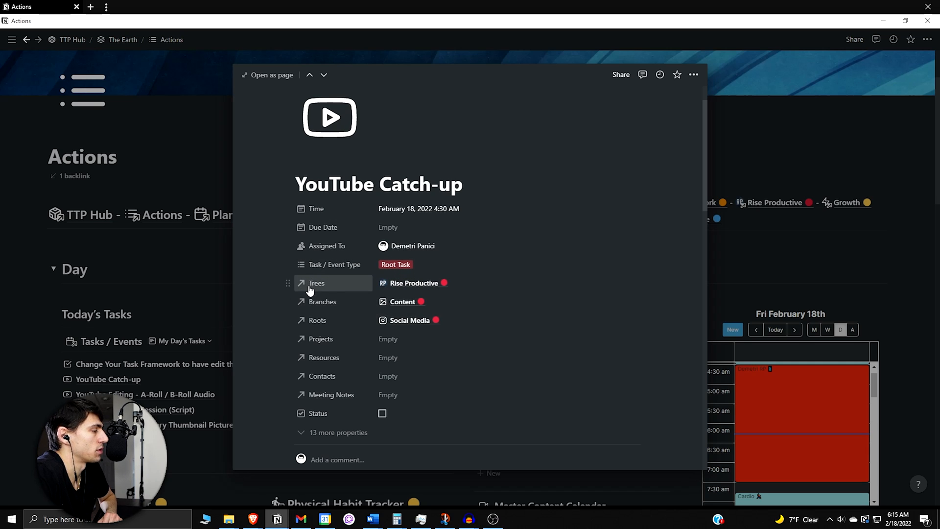
mouse_move(485, 278)
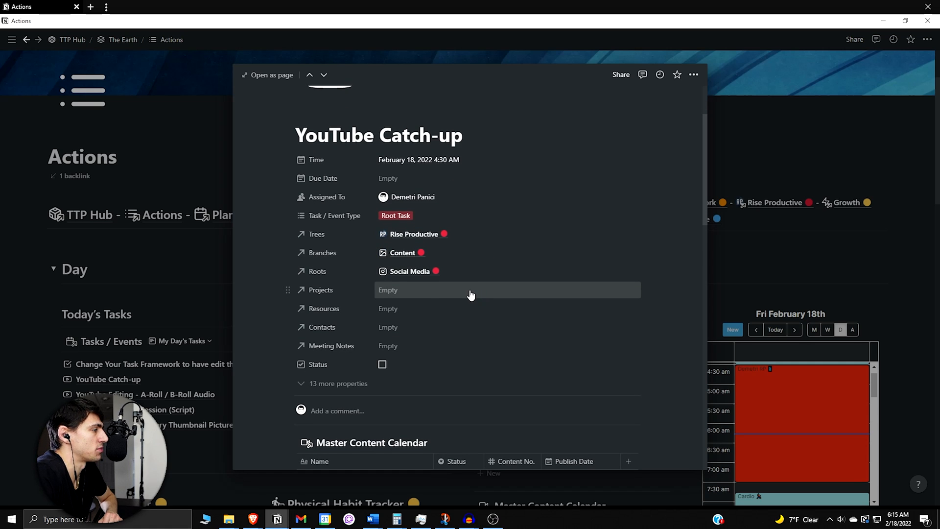
mouse_move(174, 318)
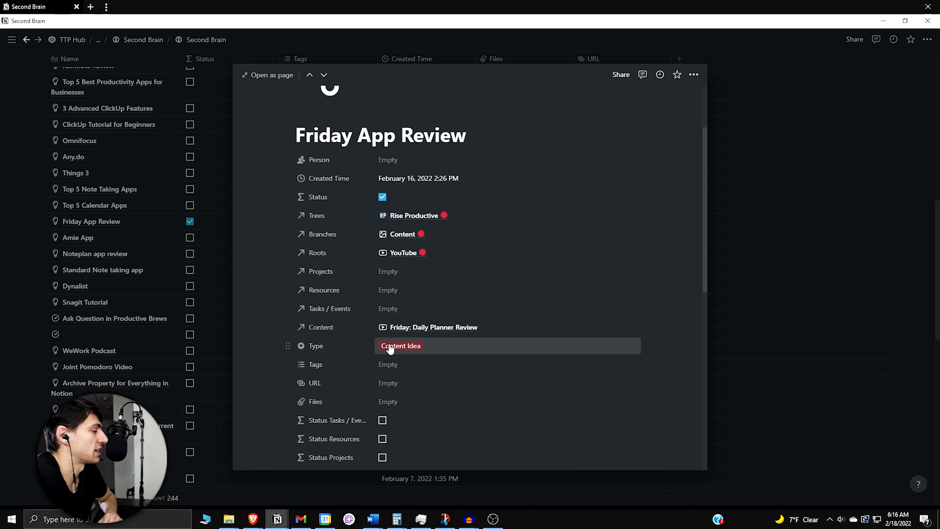
Step: Open the linked Friday: Daily Planner Review content, then jump back to Friday App Review
scroll("down", 3)
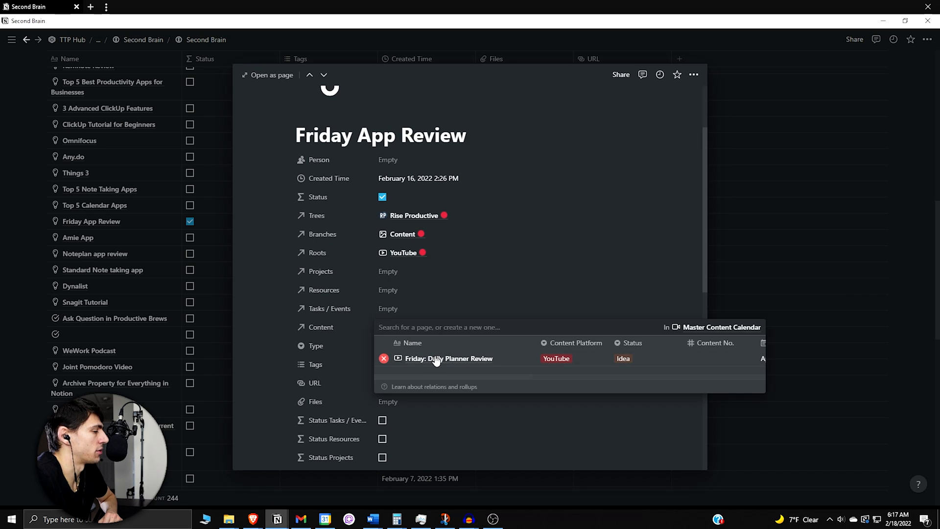
left_click(448, 358)
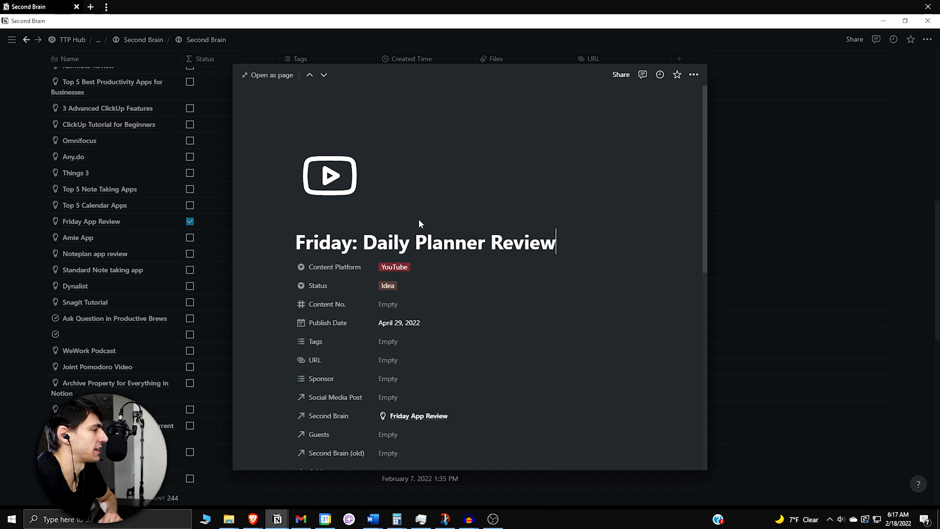
scroll("down", 3)
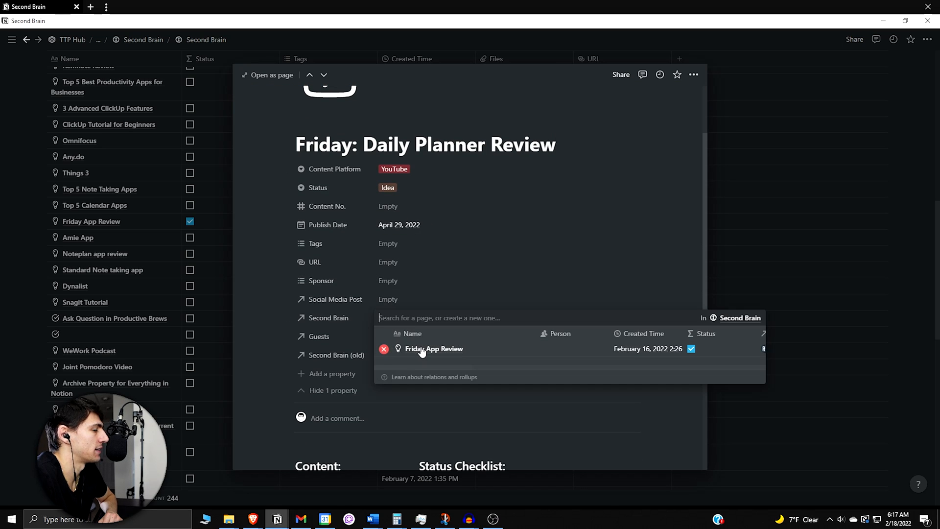
left_click(433, 348)
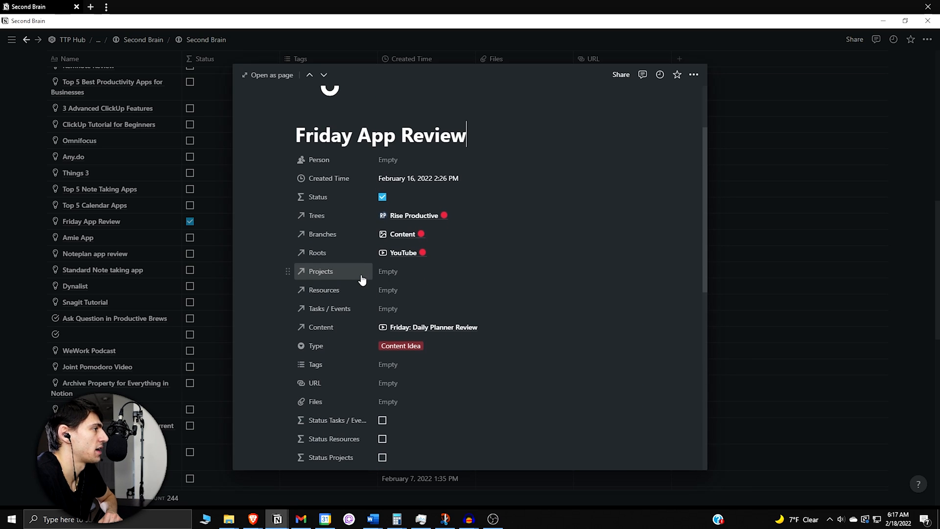
Step: Show the idea's linked content and reopen Friday: Daily Planner Review
scroll("down", 3)
type("quick capture thought ideas")
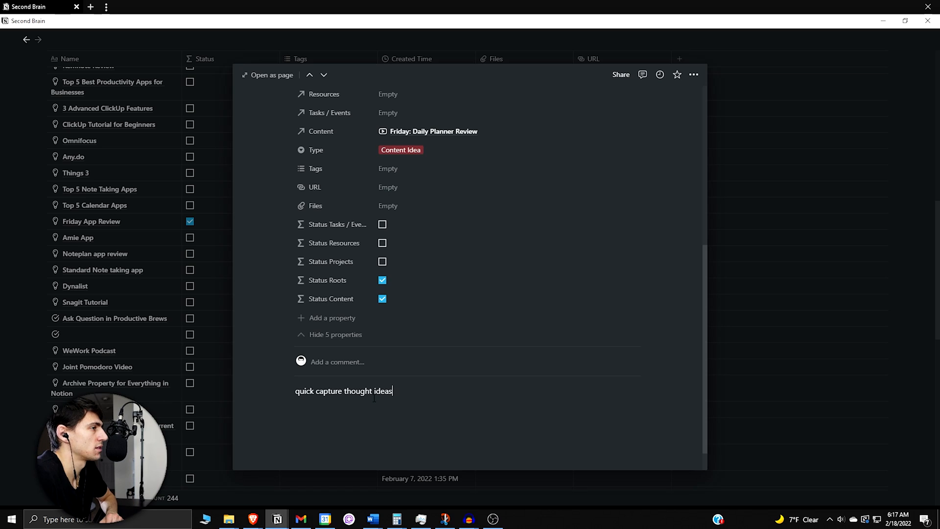
left_click(431, 131)
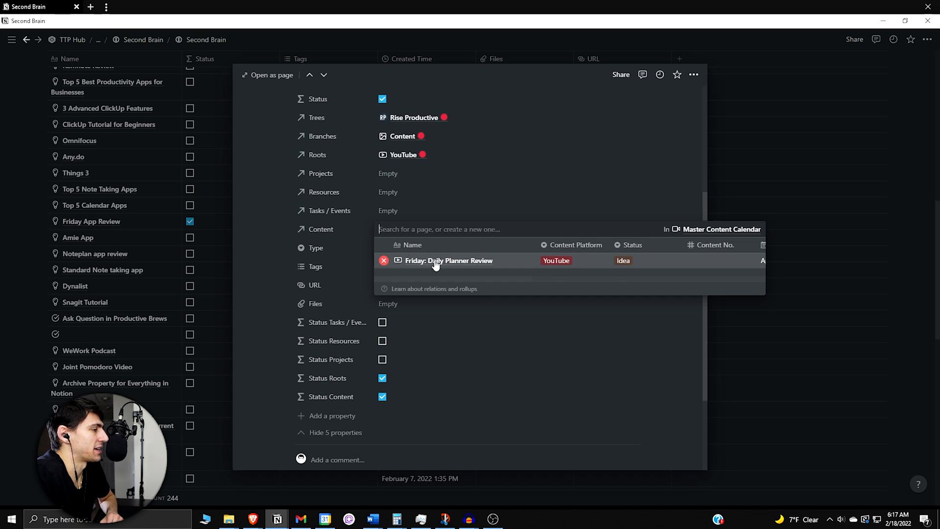
left_click(448, 259)
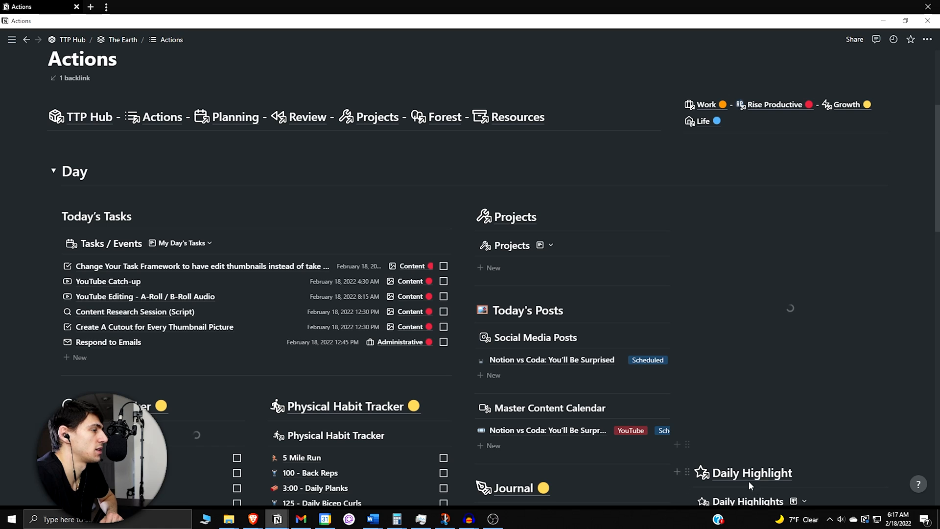
scroll("down", 3)
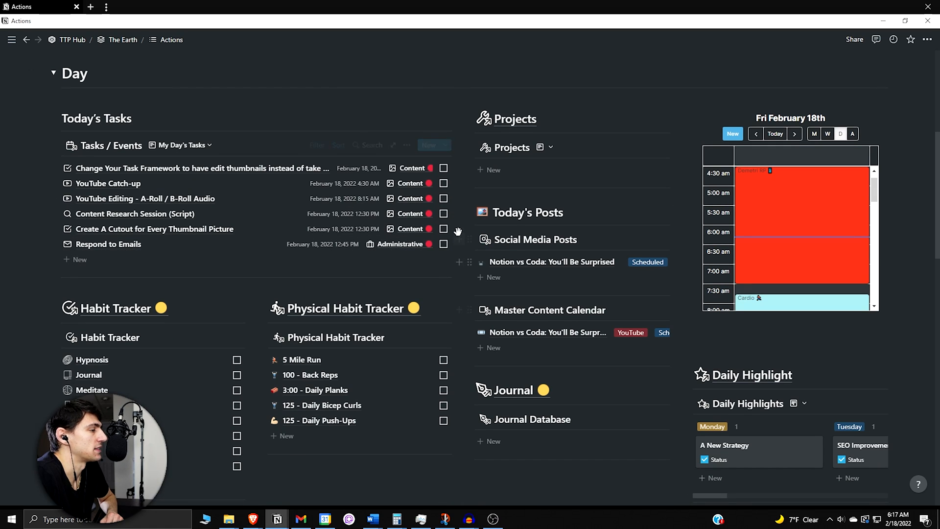
scroll("down", 3)
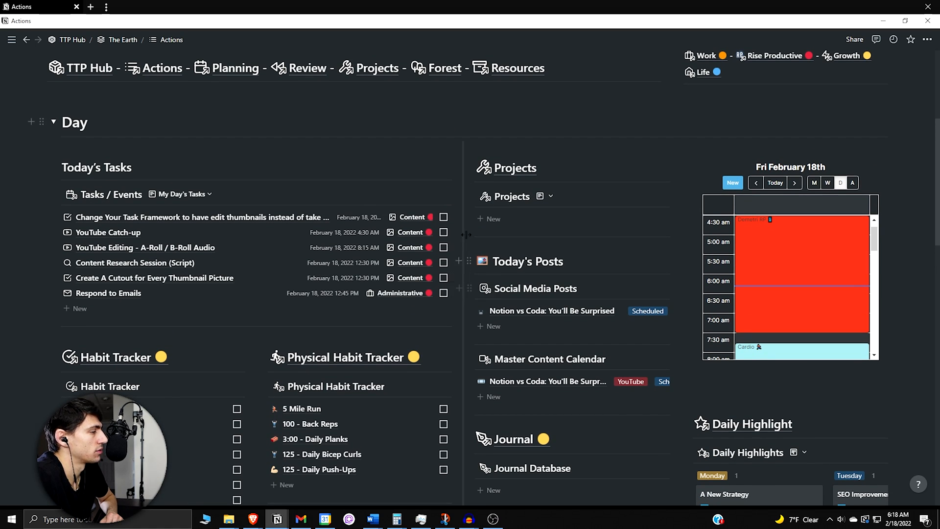
scroll("down", 3)
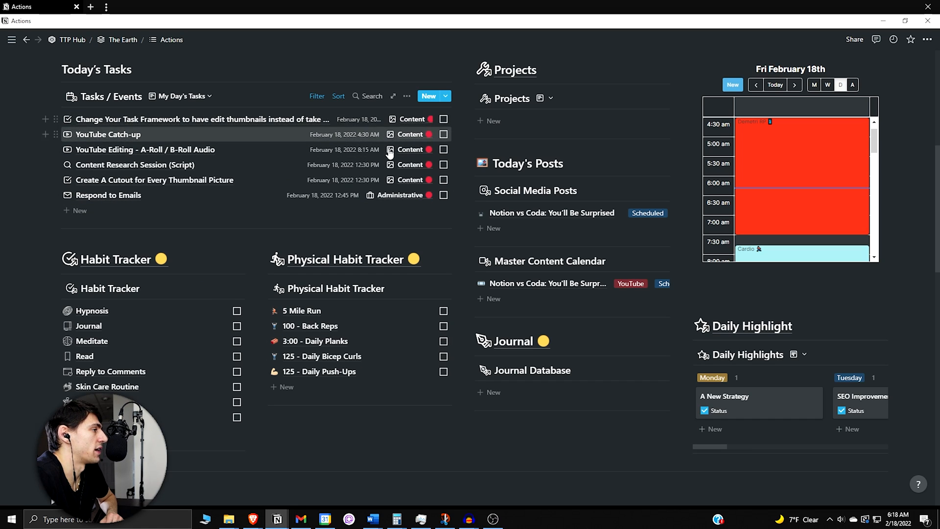
scroll("down", 3)
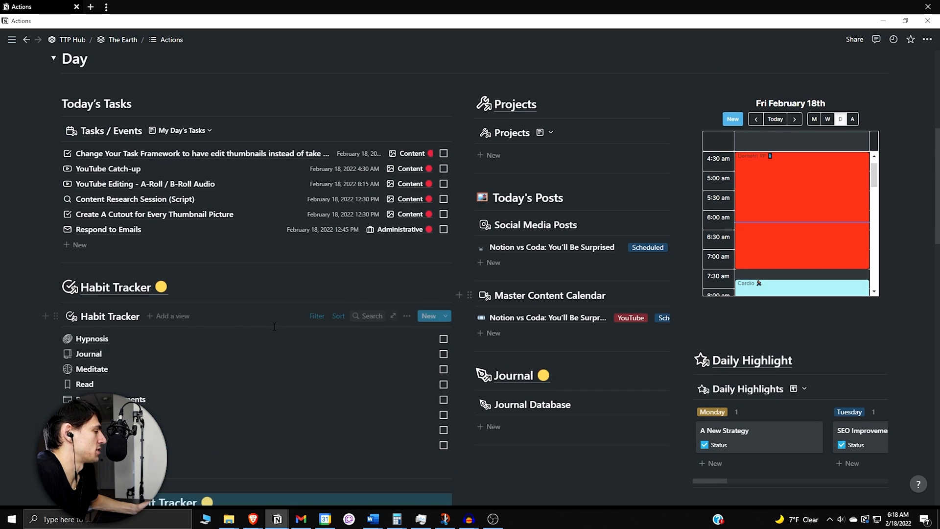
mouse_move(372, 354)
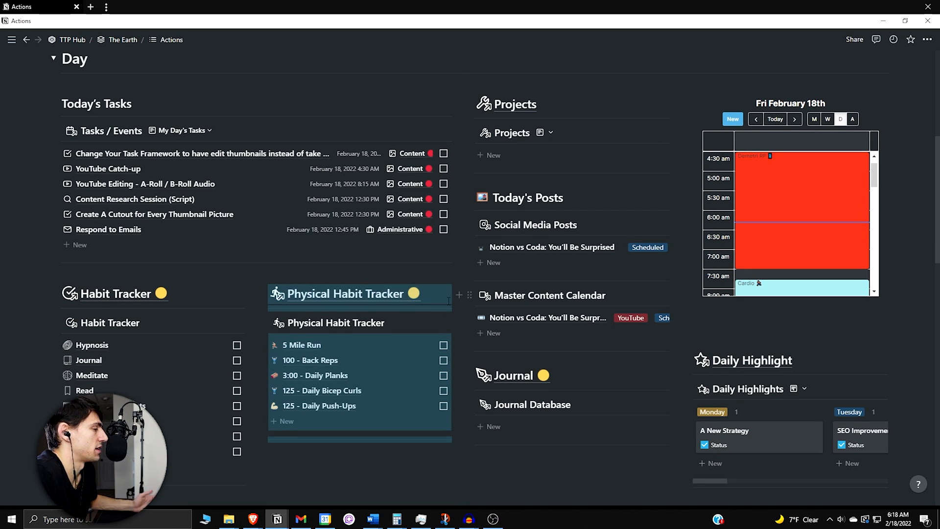
scroll("down", 3)
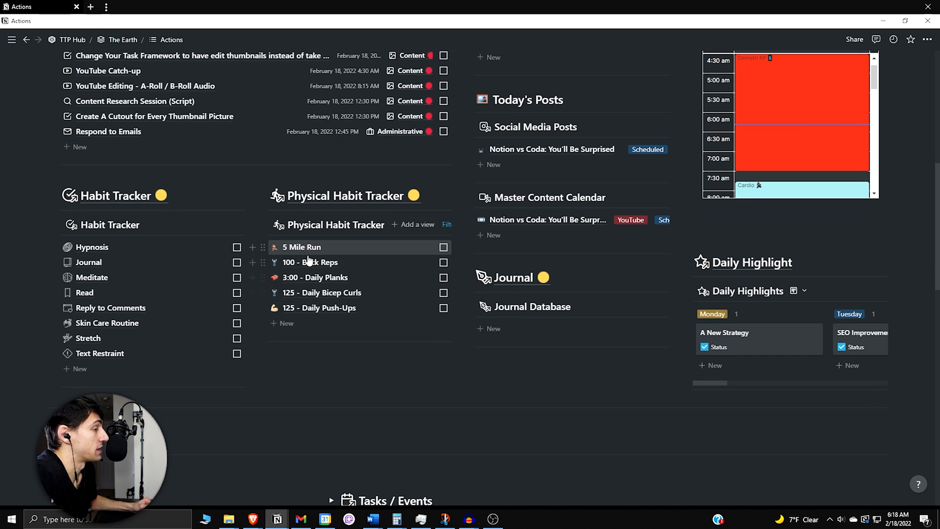